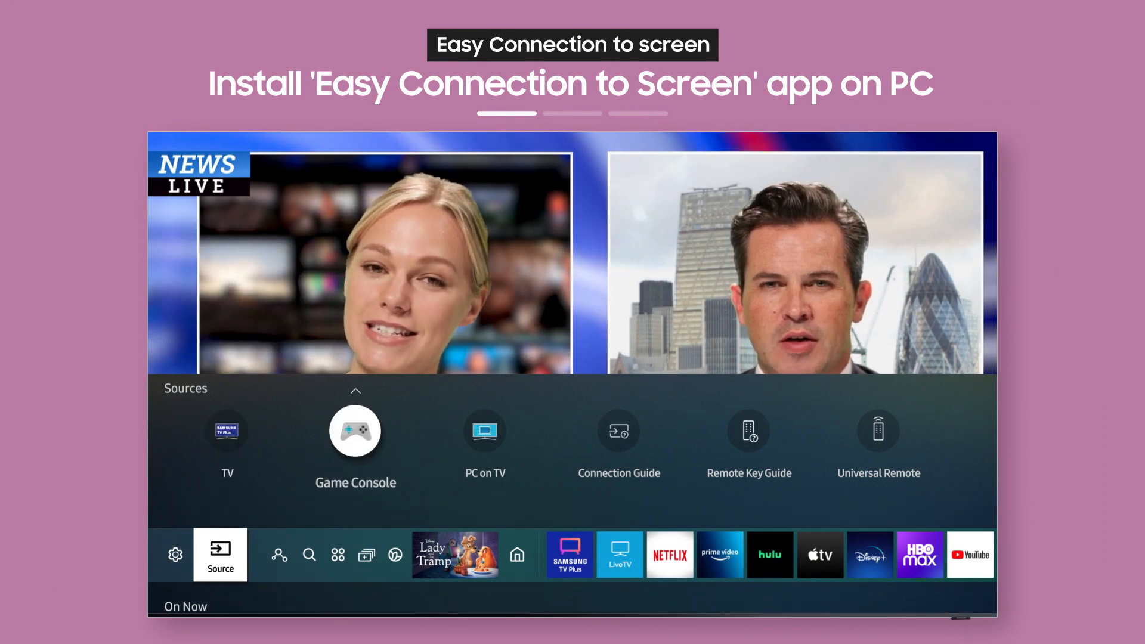
- Select PC on TV from the Sources row to reach the connection options screen
left_click(484, 431)
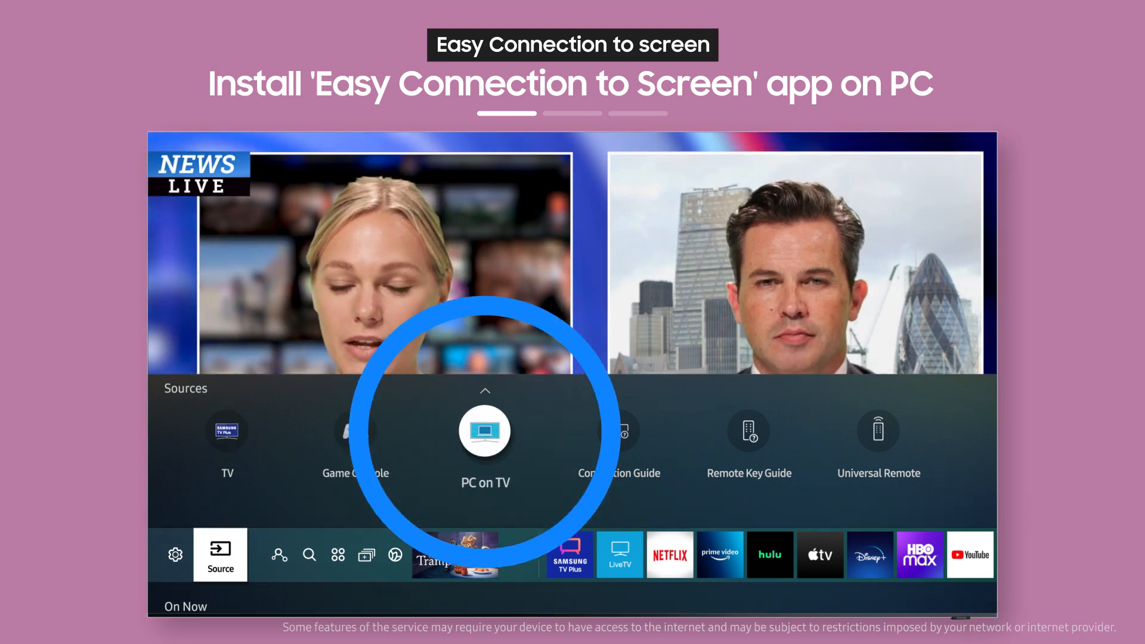
left_click(484, 431)
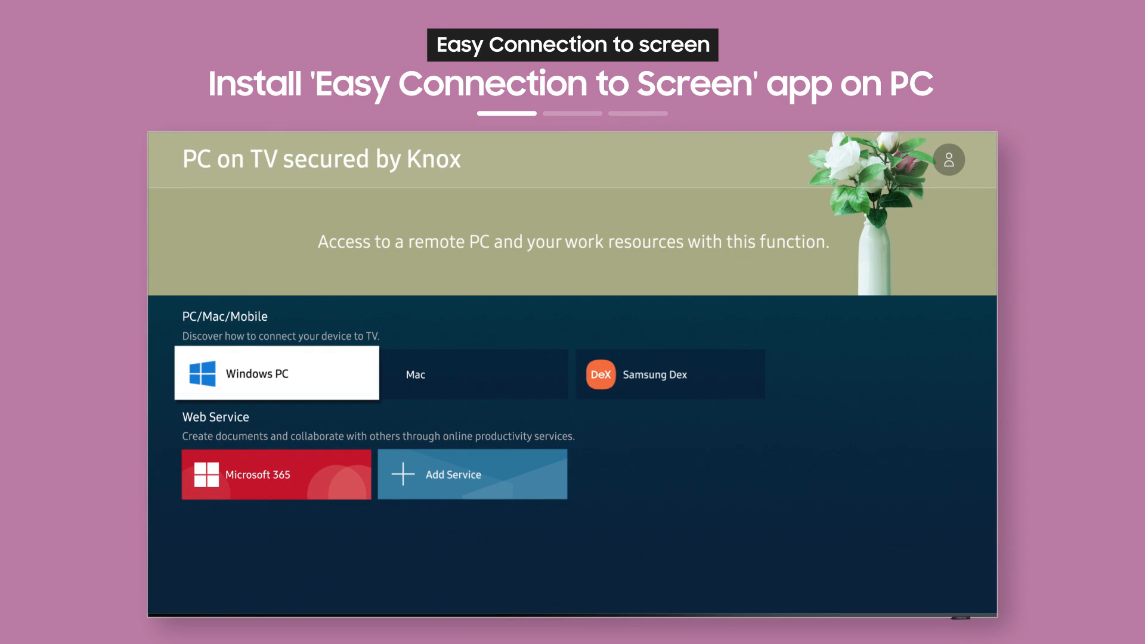
- Choose the Windows PC tile to begin connecting a Windows computer
left_click(276, 373)
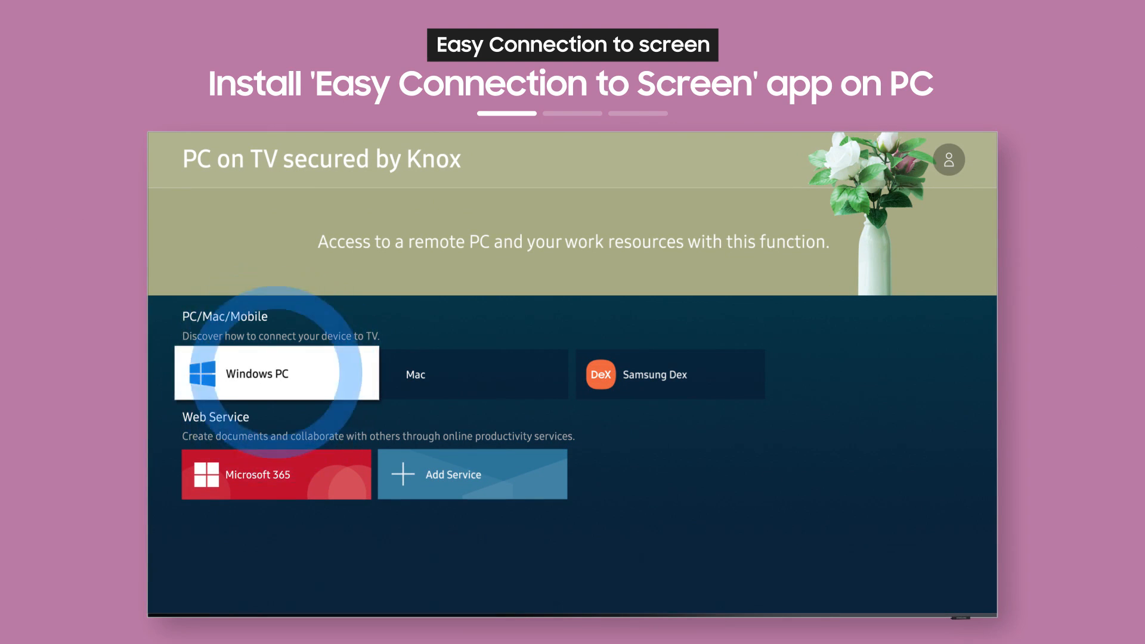
left_click(276, 373)
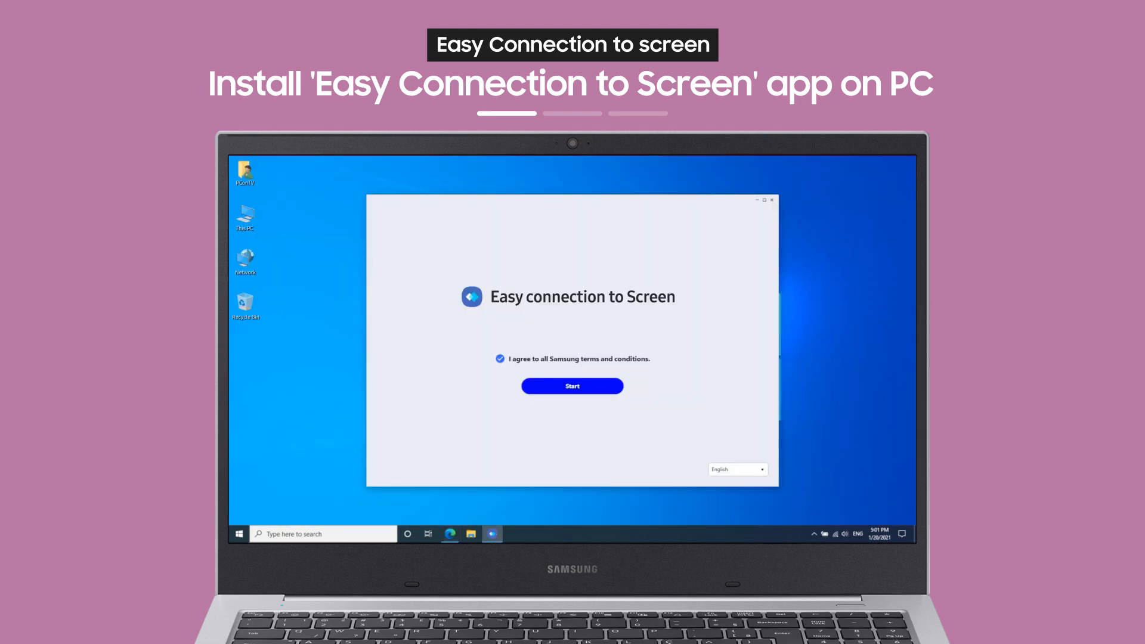
- Accept the terms, sign in to the Samsung account, keep sleep-off and auto-start on, and complete setup
left_click(572, 385)
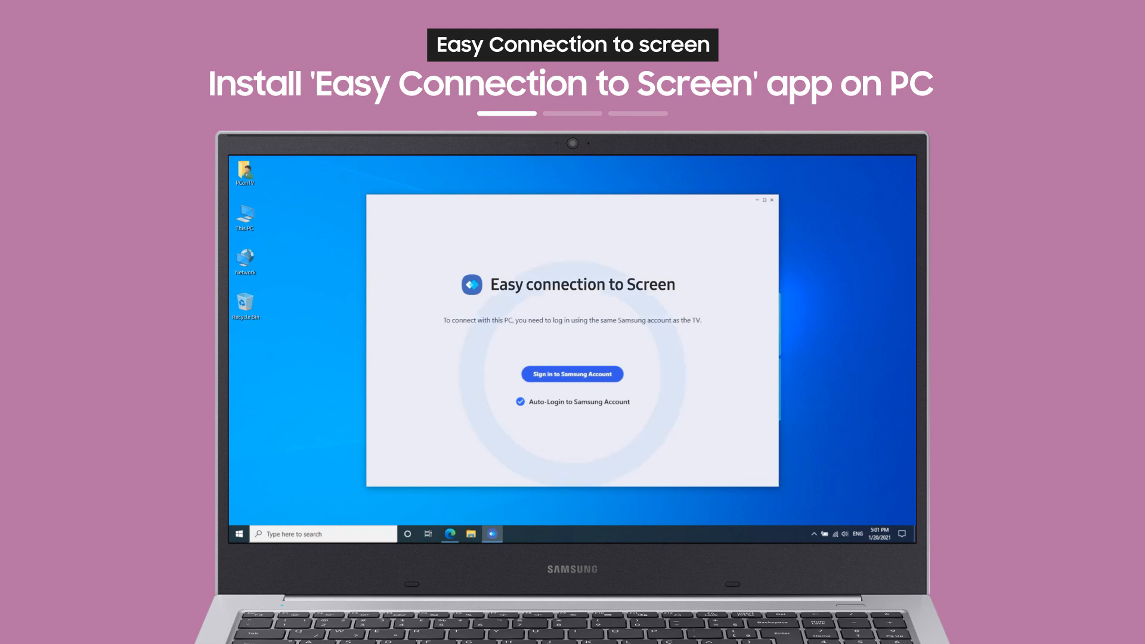
left_click(573, 374)
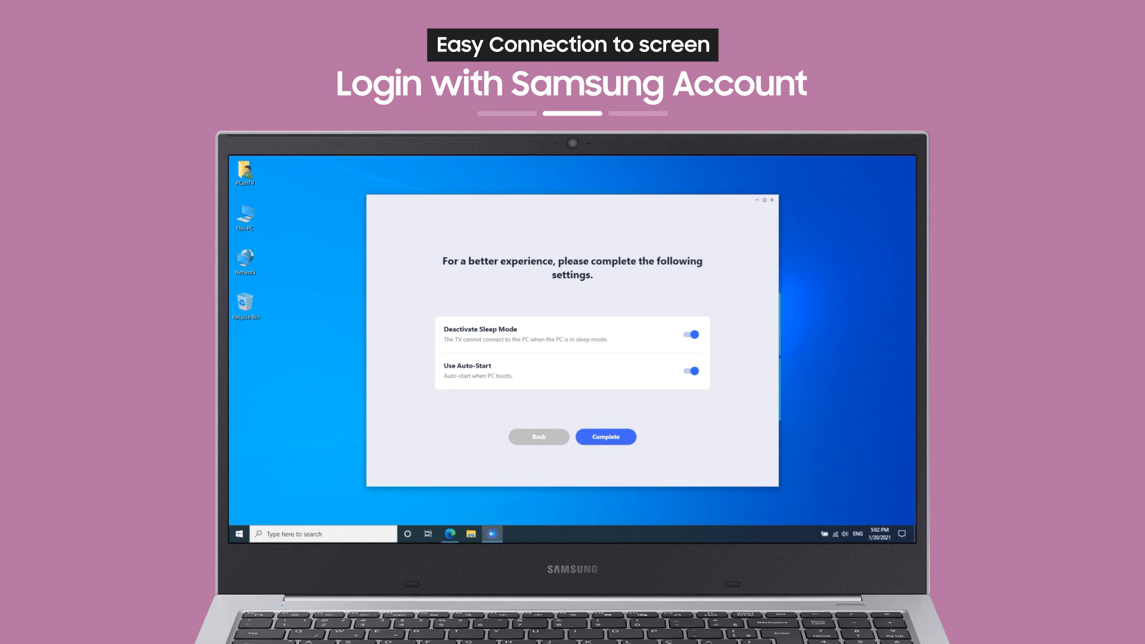
left_click(604, 436)
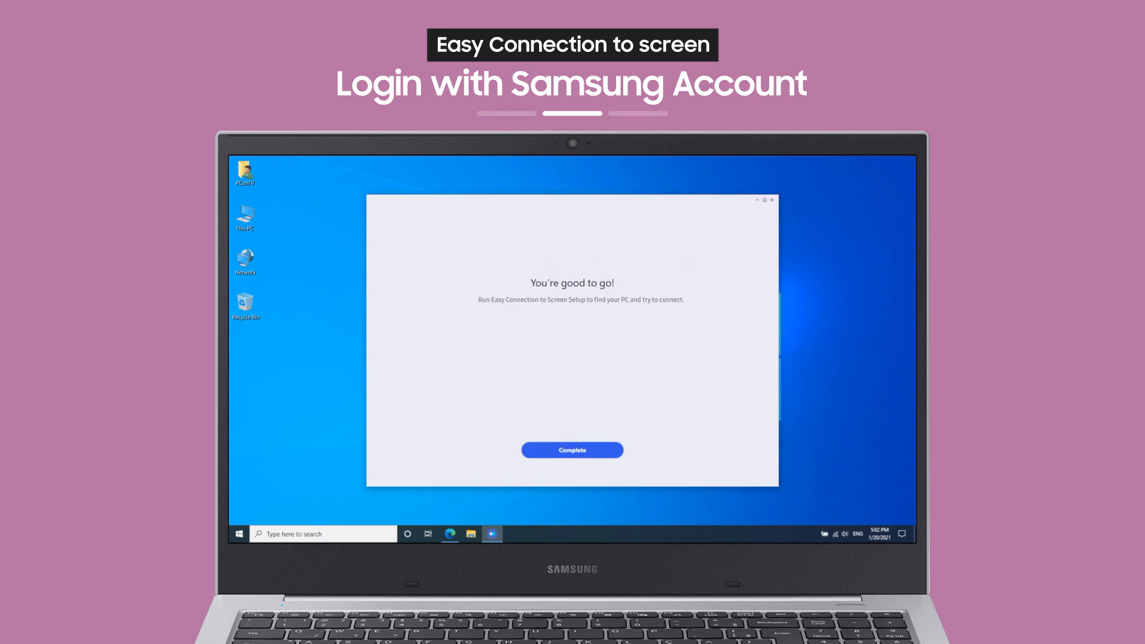
left_click(572, 450)
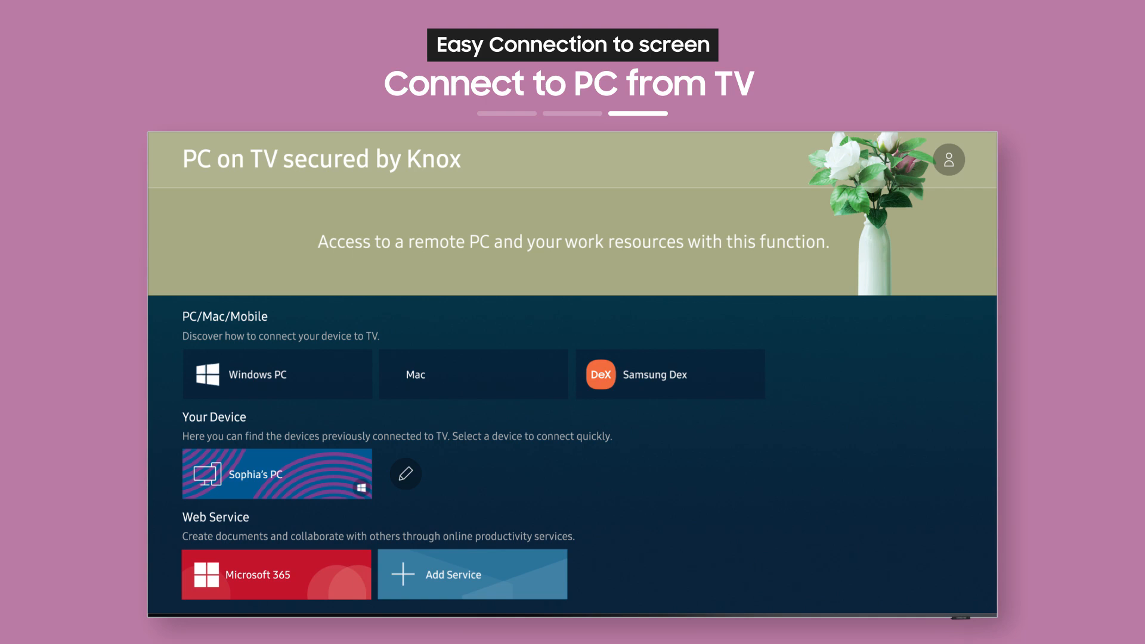
- Connect to the previously registered PC listed under Your Device
left_click(276, 474)
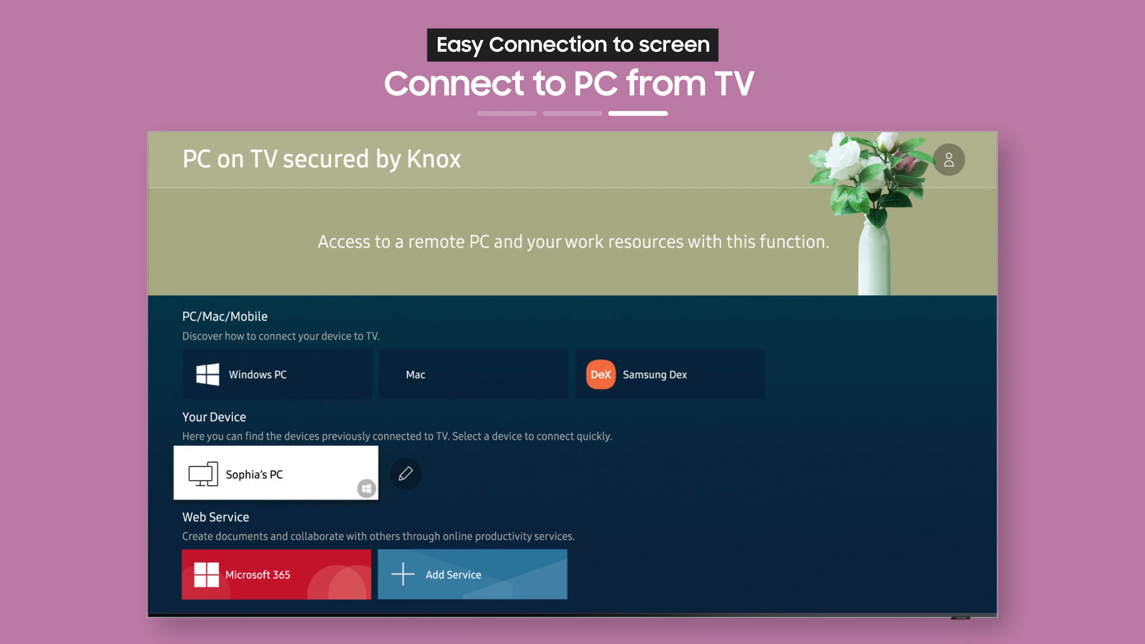
left_click(262, 474)
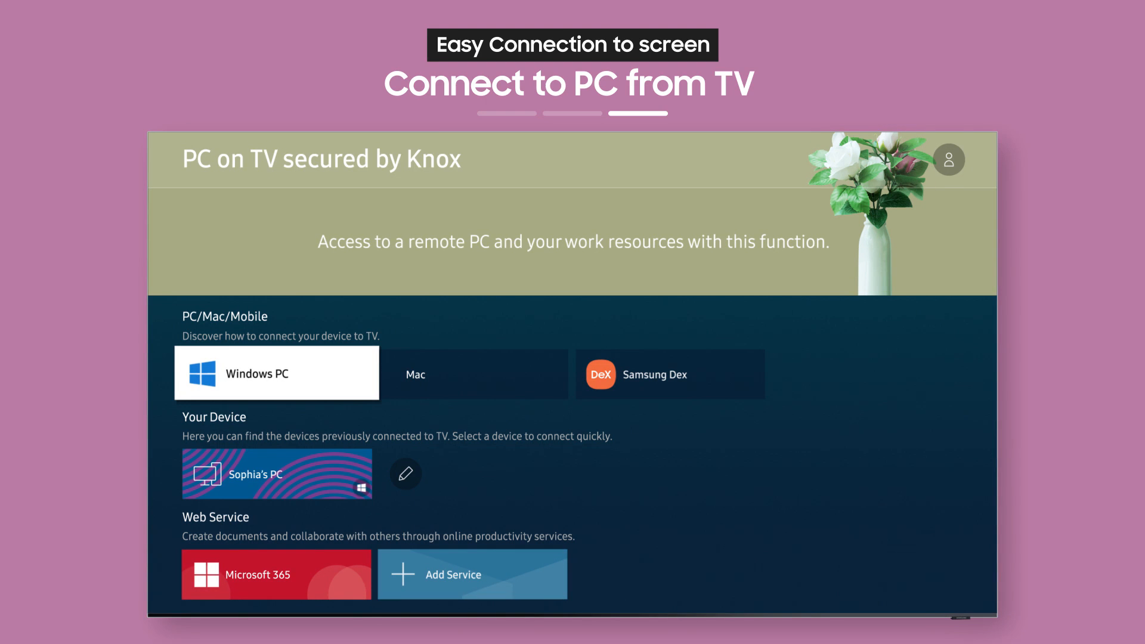
left_click(276, 473)
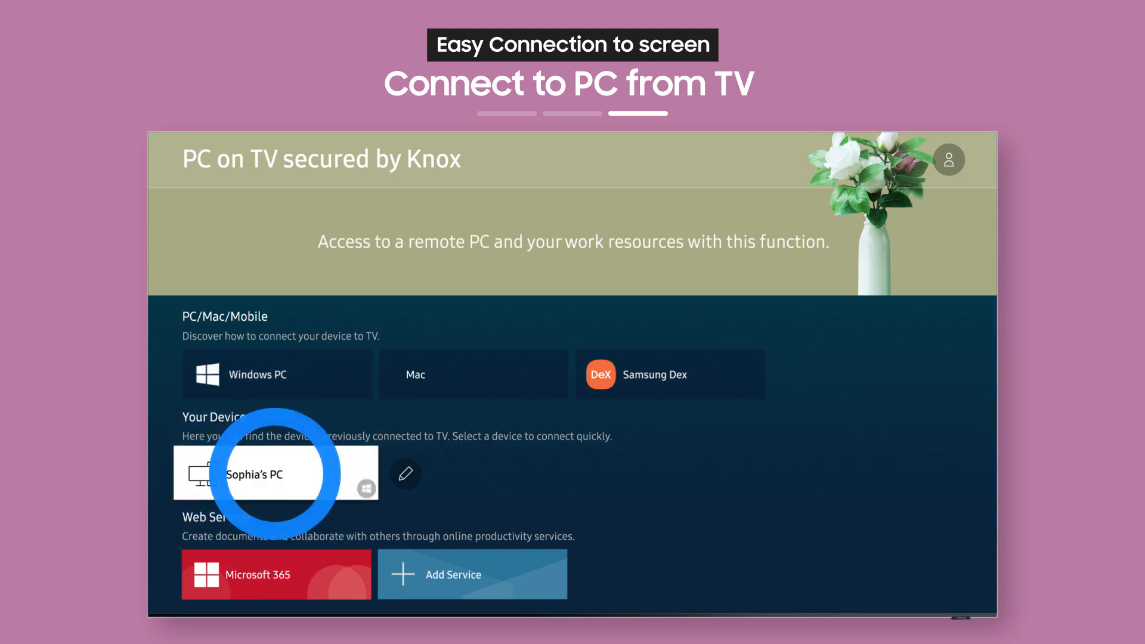
left_click(255, 473)
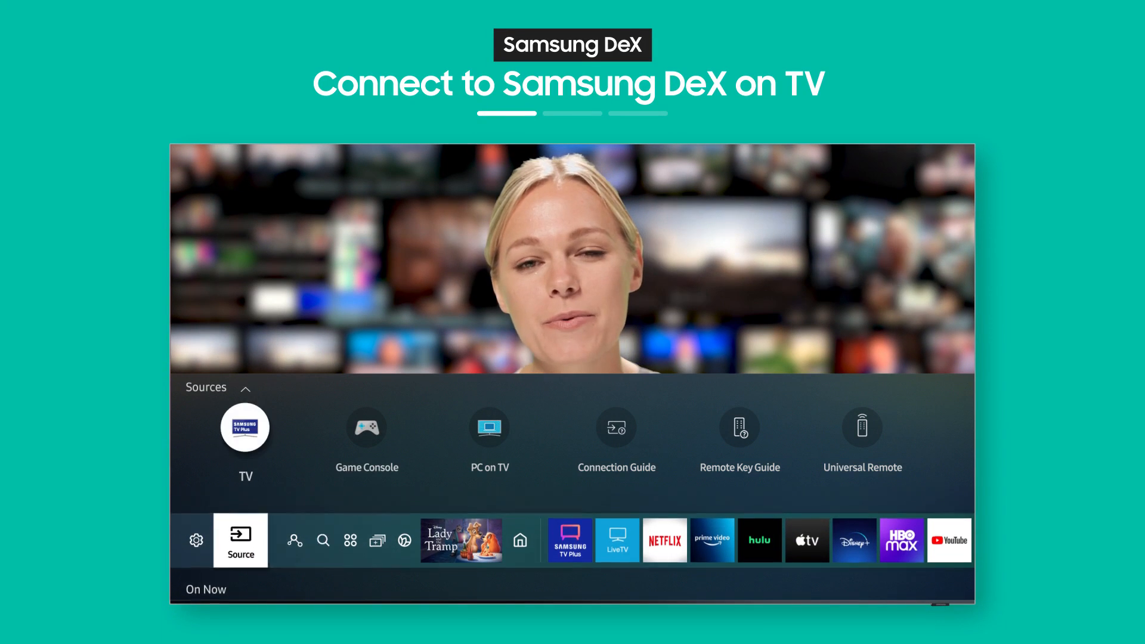
- Start a Samsung DeX connection from PC on TV and dismiss the check-your-mobile prompt
left_click(489, 427)
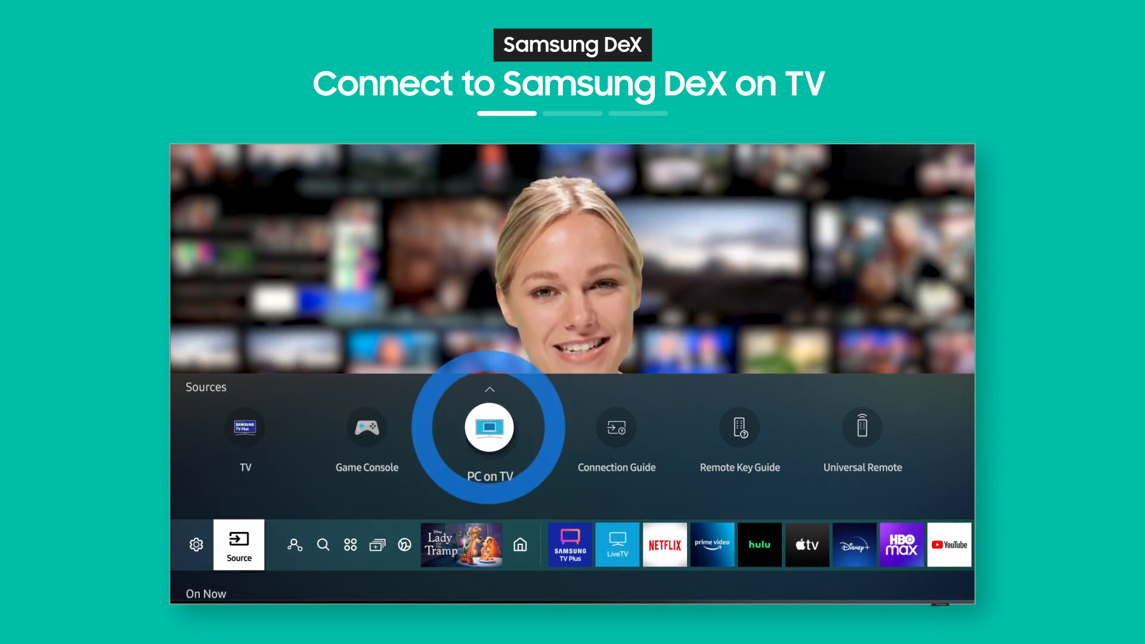
left_click(489, 427)
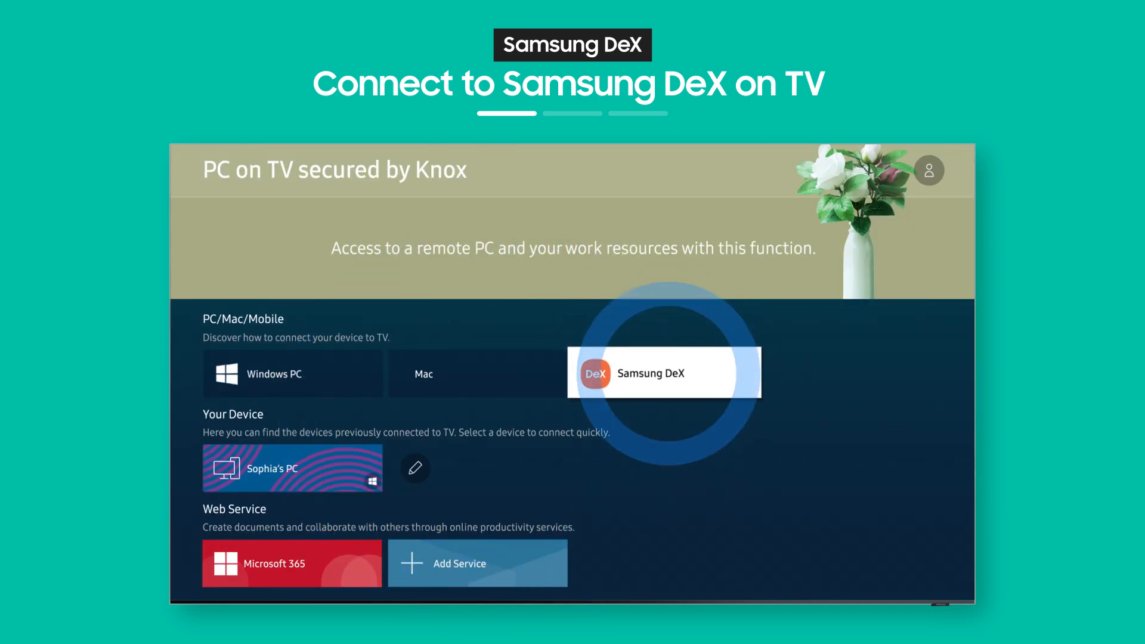
left_click(664, 373)
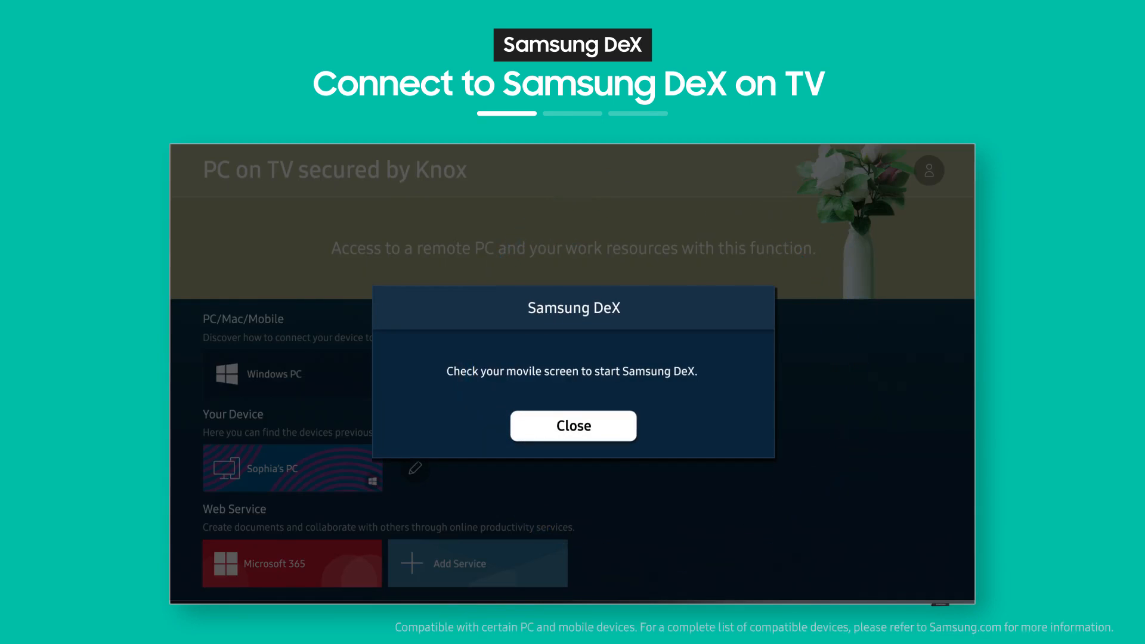
left_click(573, 424)
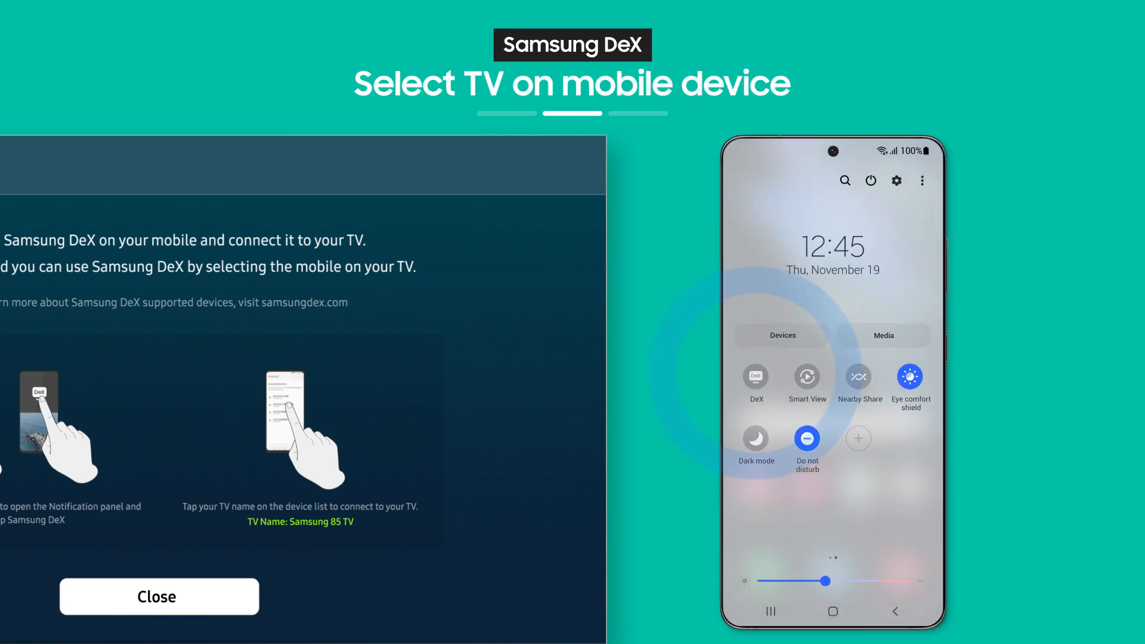
- Launch DeX on TV or monitor from the phone, pick the TV and start the DeX desktop
left_click(756, 378)
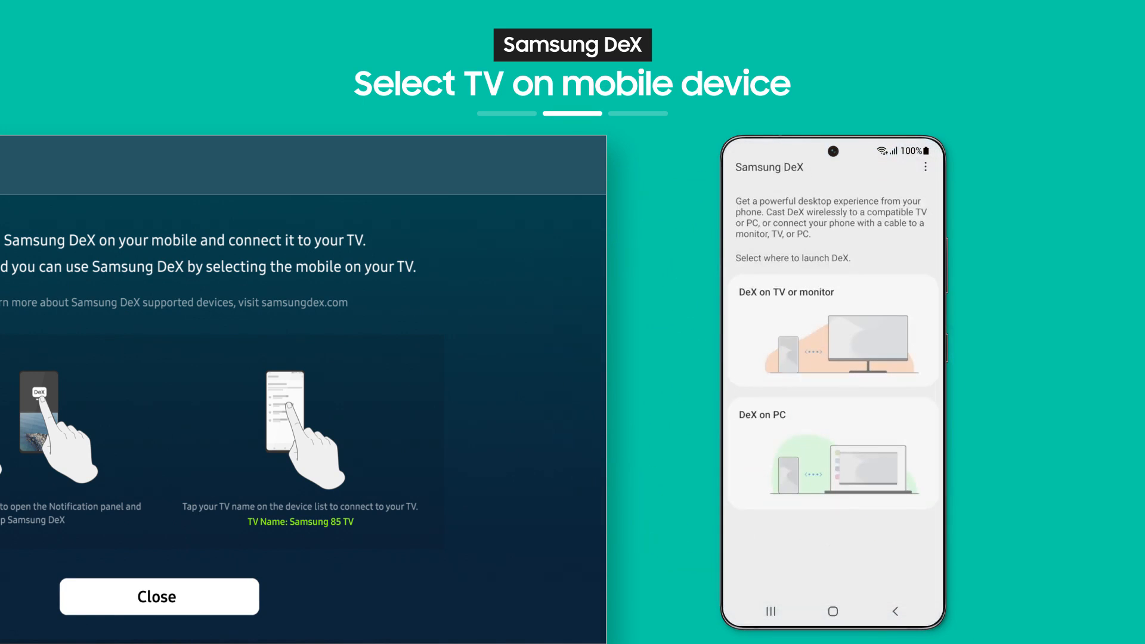
left_click(831, 329)
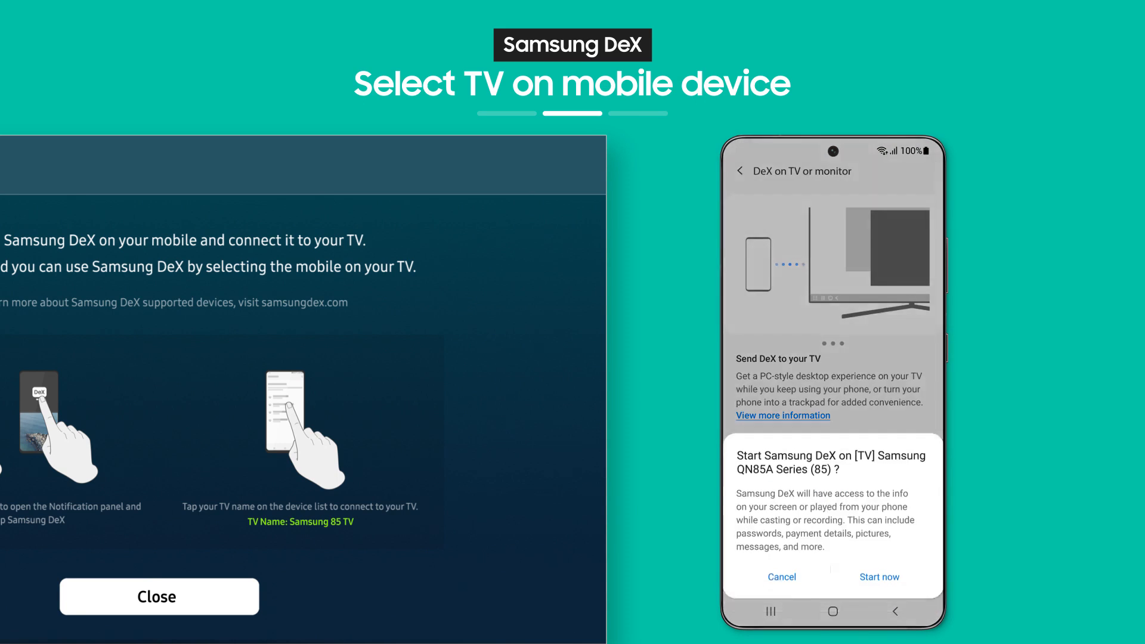
left_click(879, 570)
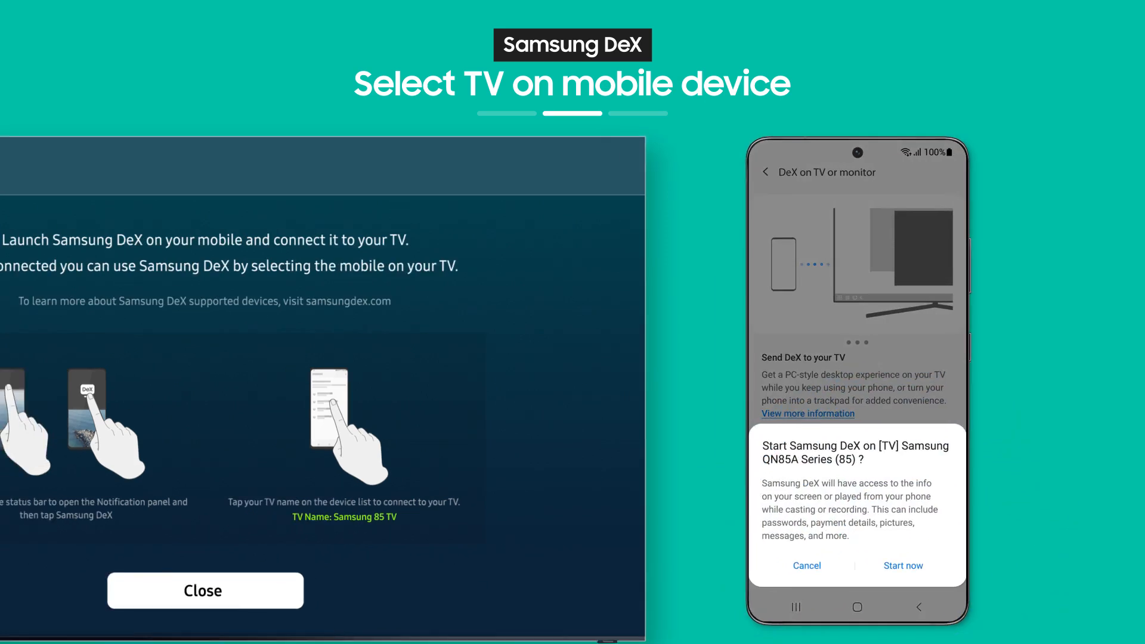
left_click(204, 590)
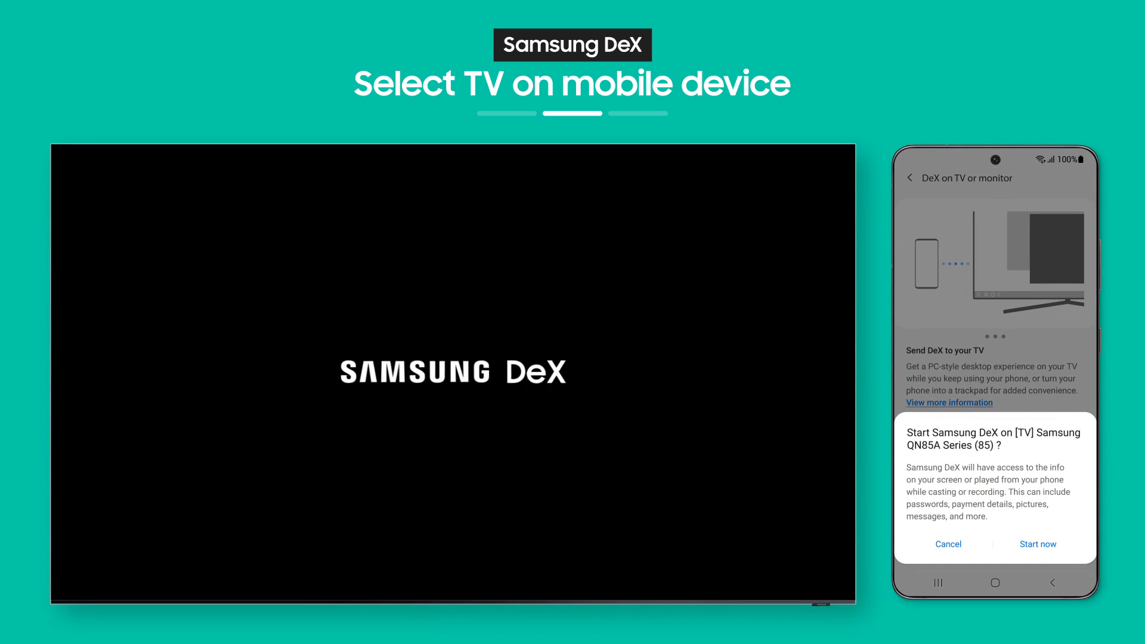
left_click(1037, 544)
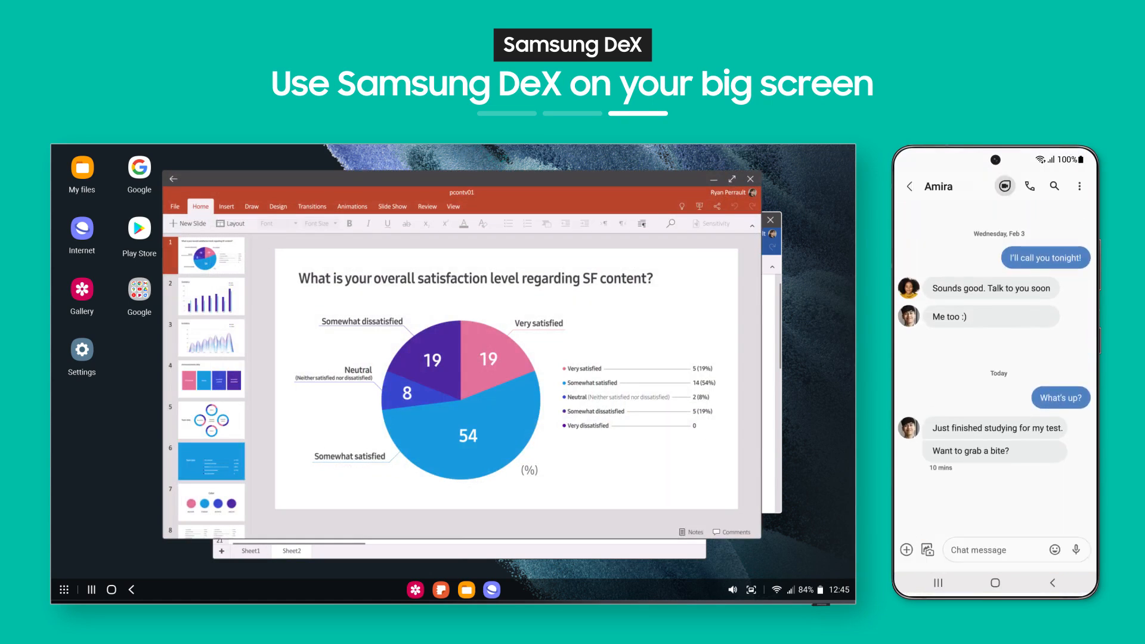
- Exit the DeX desktop and return to the PC on TV home listing devices and web services
left_click(1029, 186)
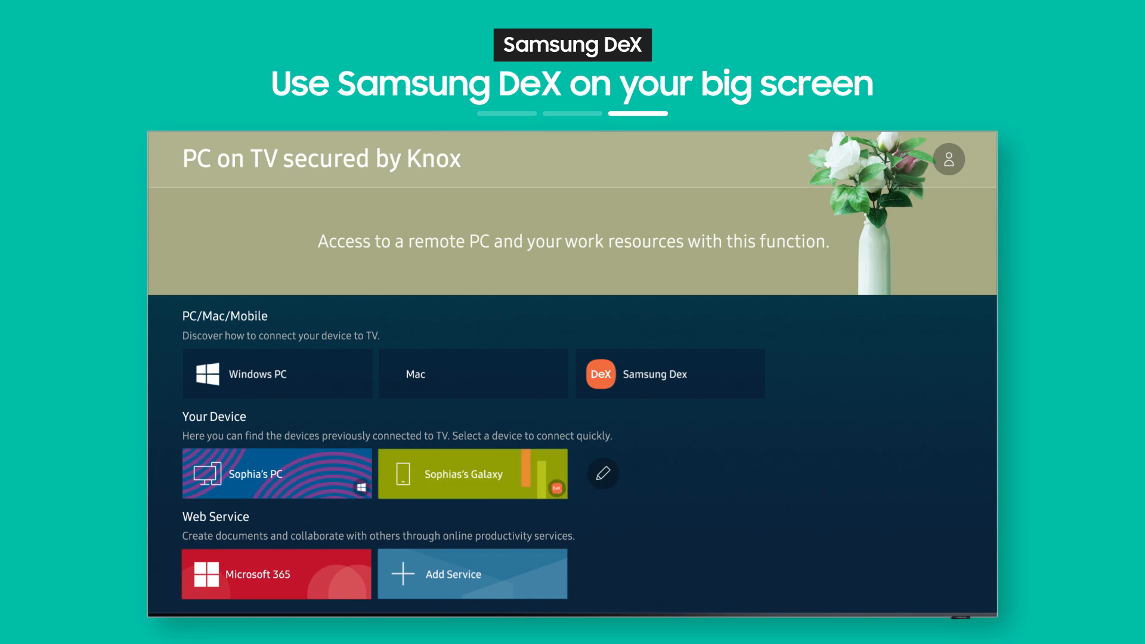
left_click(276, 474)
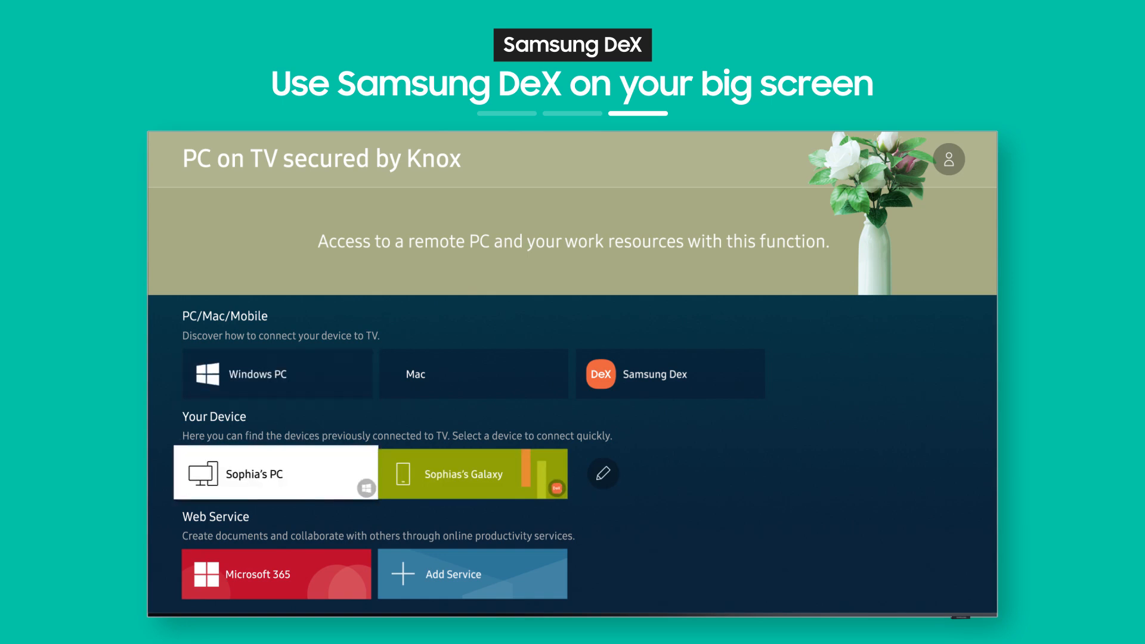
left_click(473, 473)
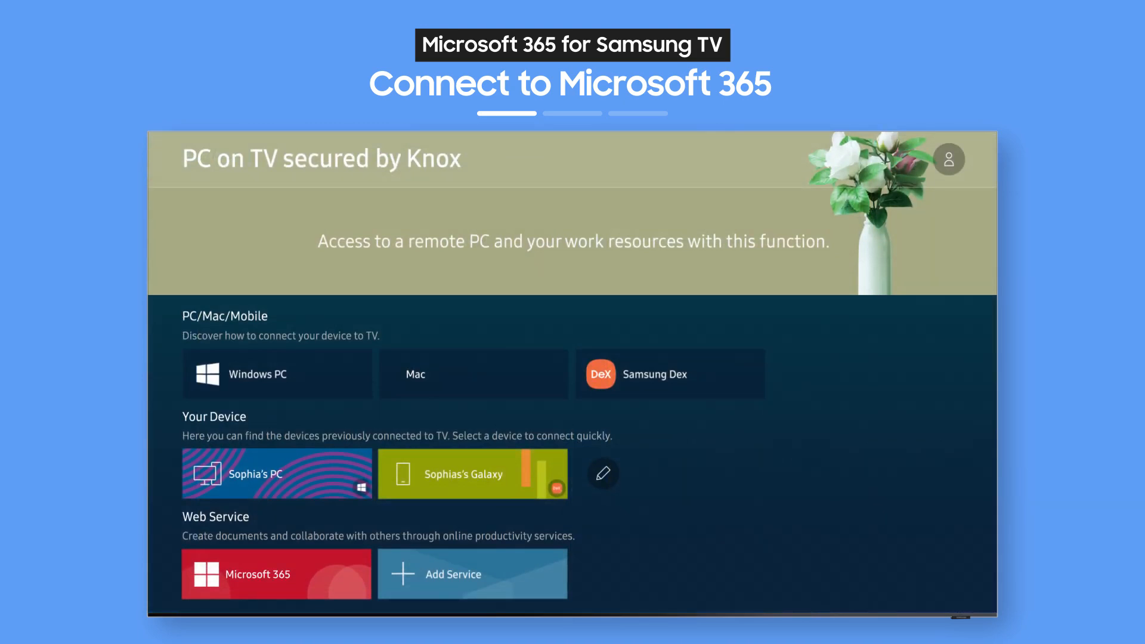
left_click(276, 574)
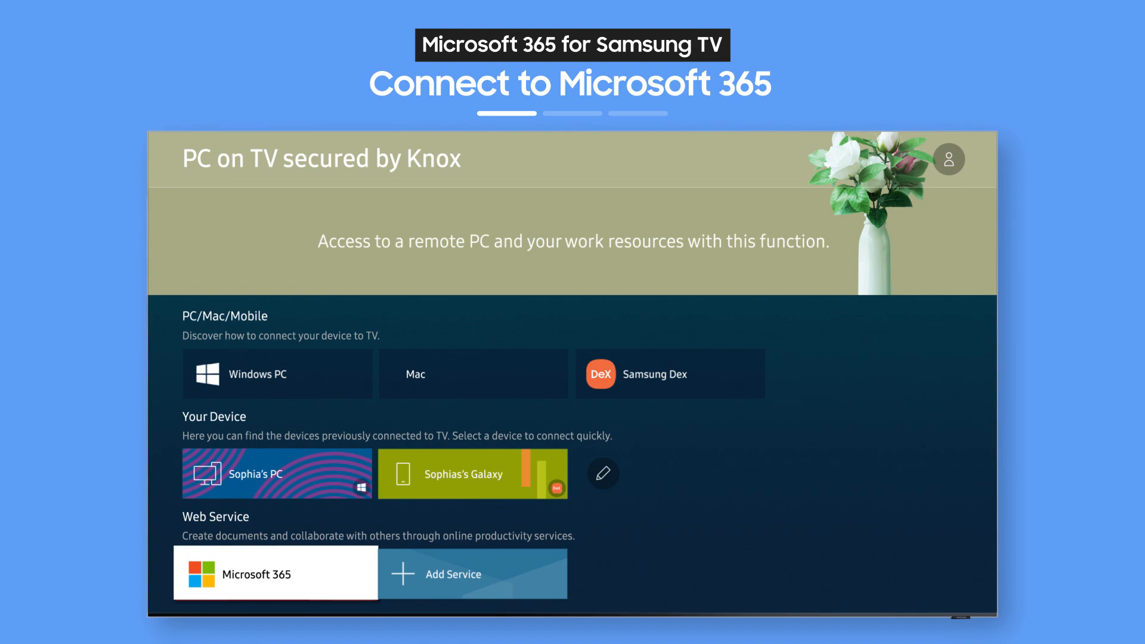
left_click(255, 574)
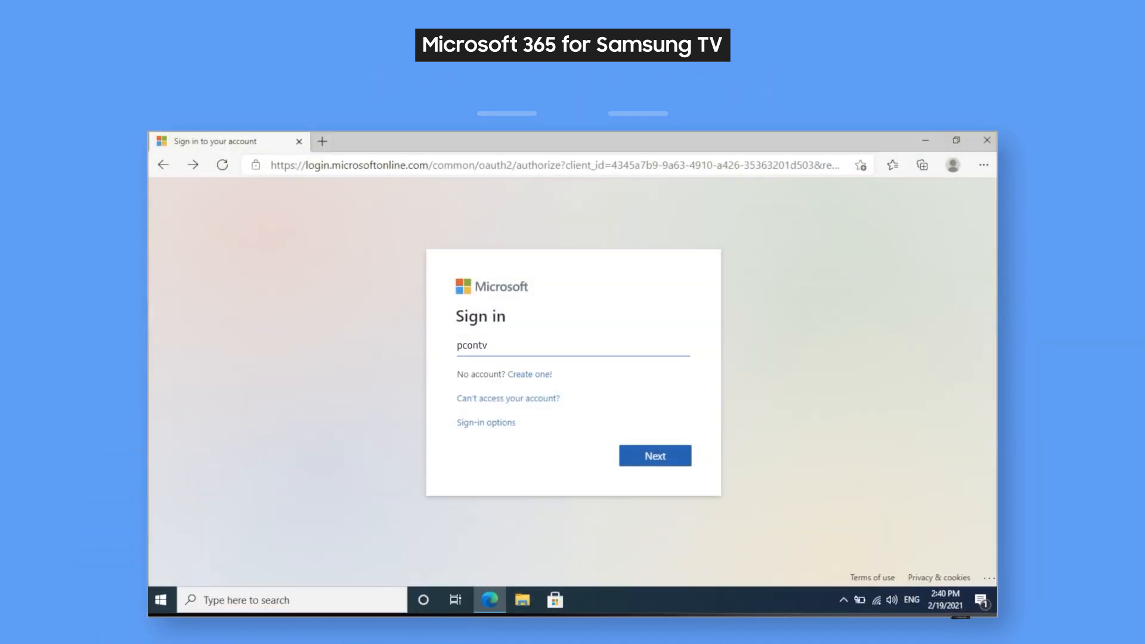
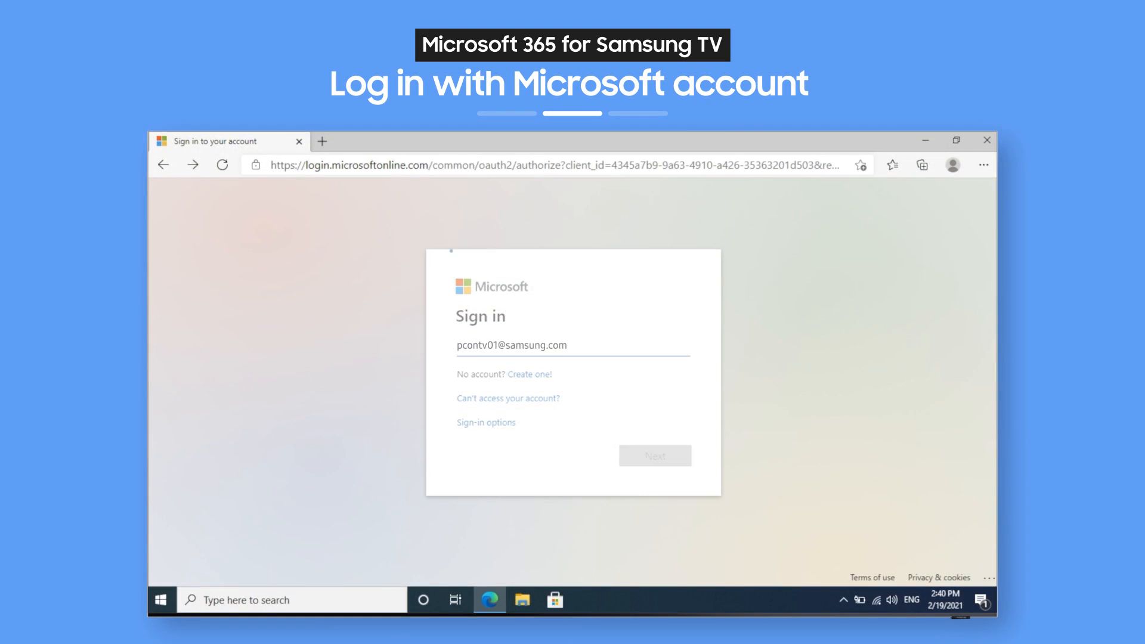
left_click(654, 455)
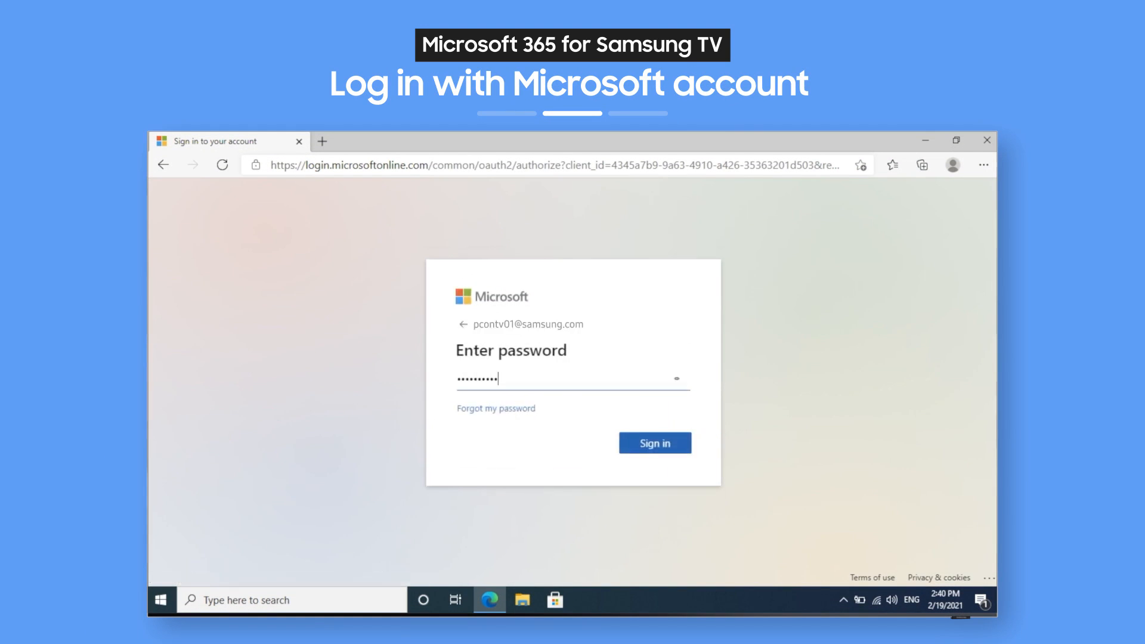
left_click(653, 442)
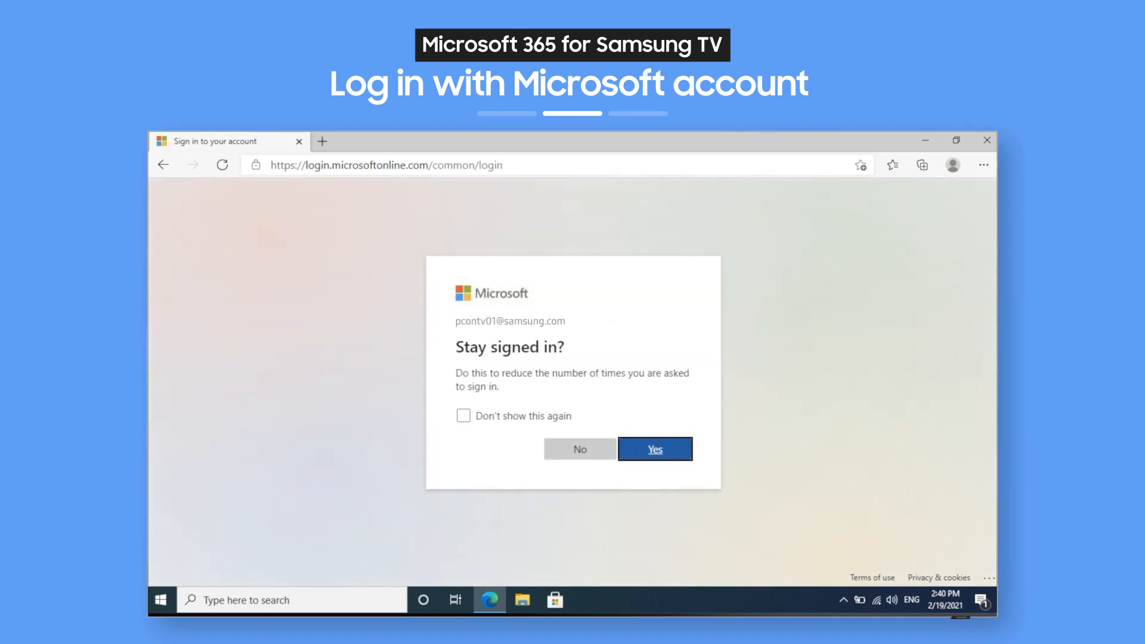
left_click(654, 450)
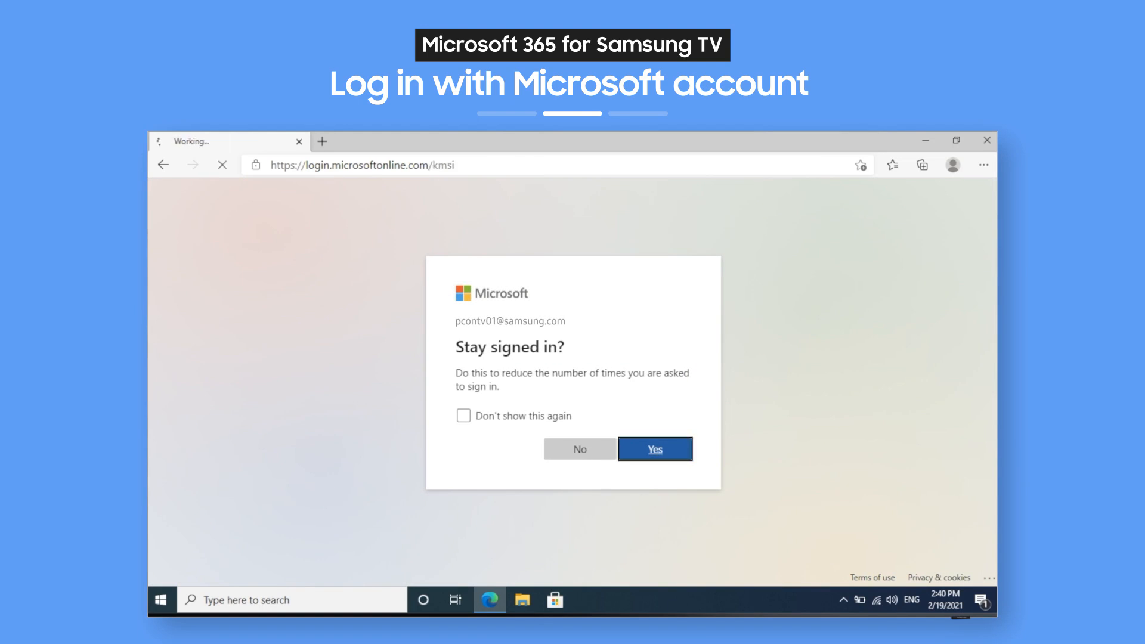
- From the Office home, view the Excel start page and then Word's new-document page
left_click(653, 449)
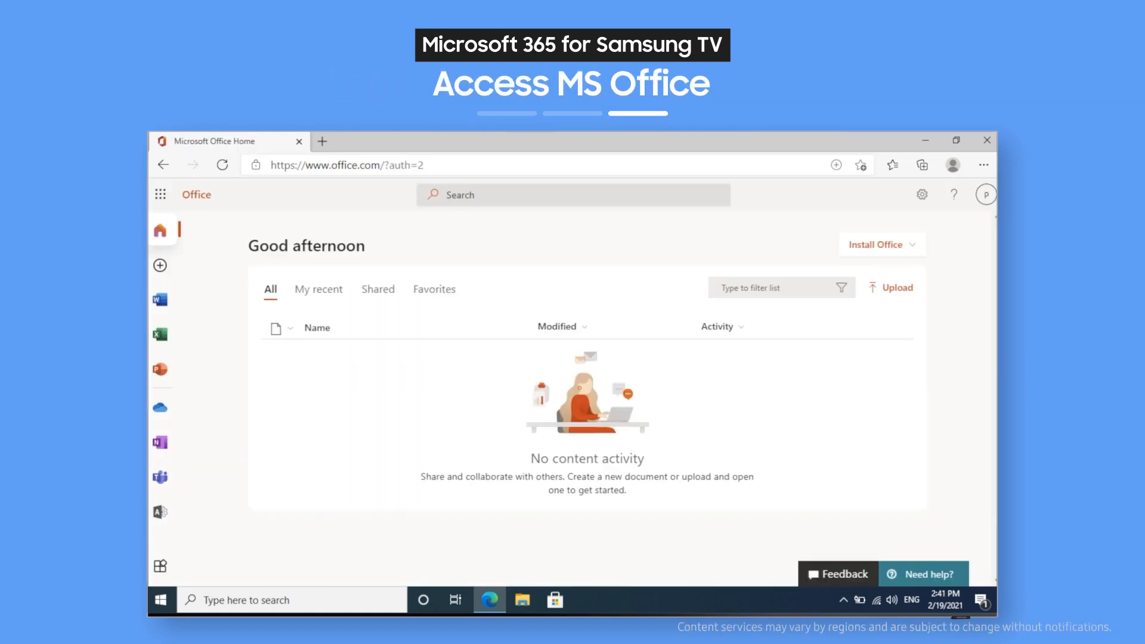
left_click(159, 333)
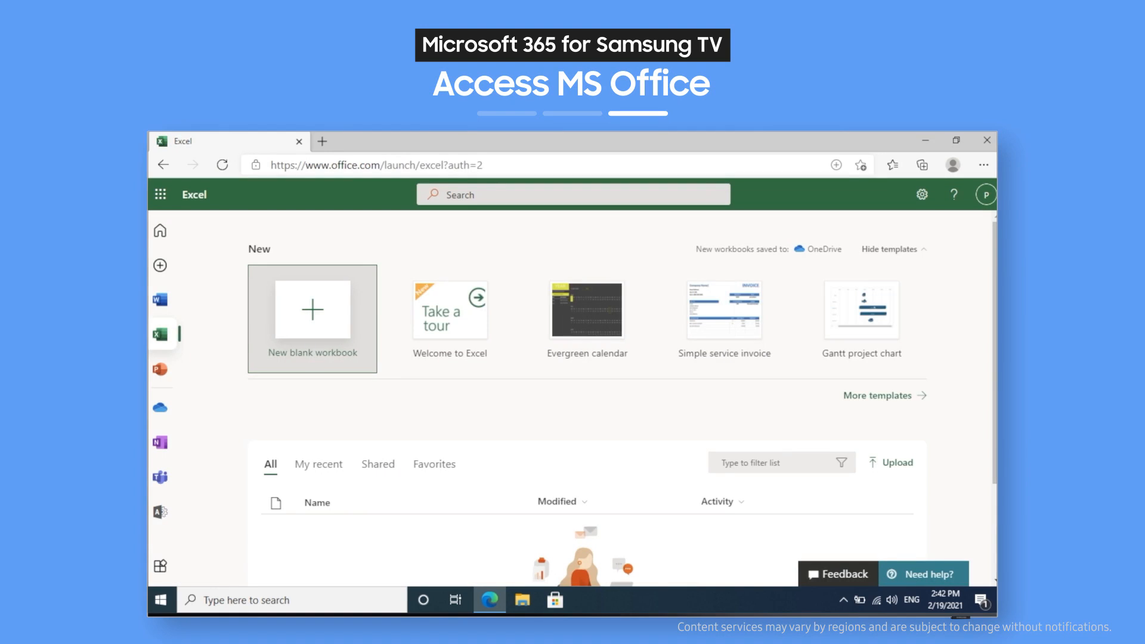
left_click(160, 299)
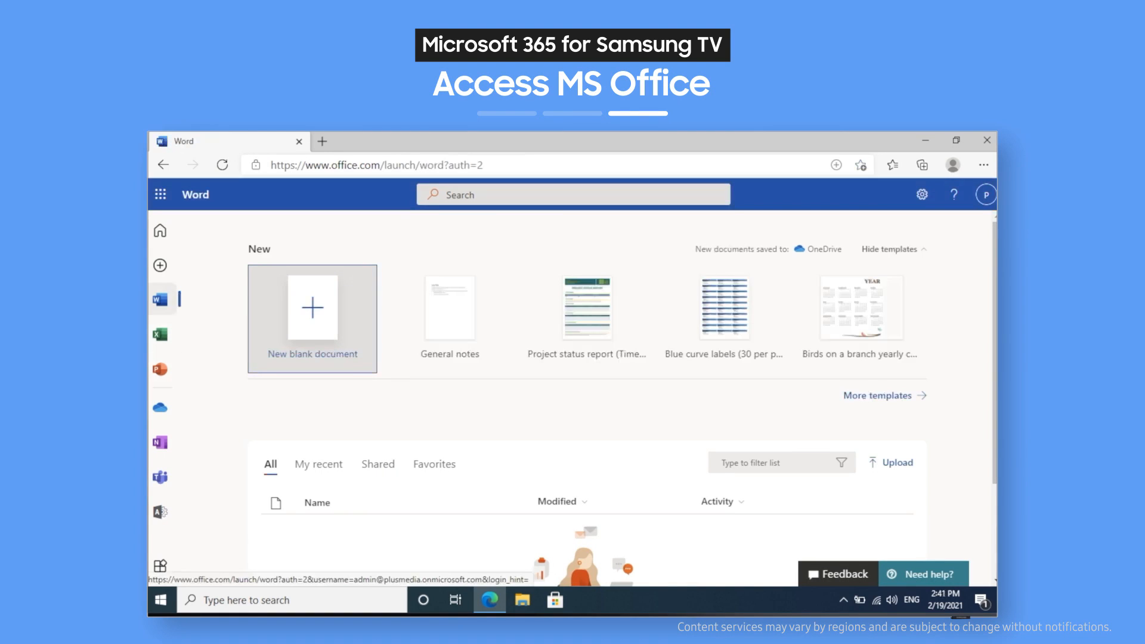